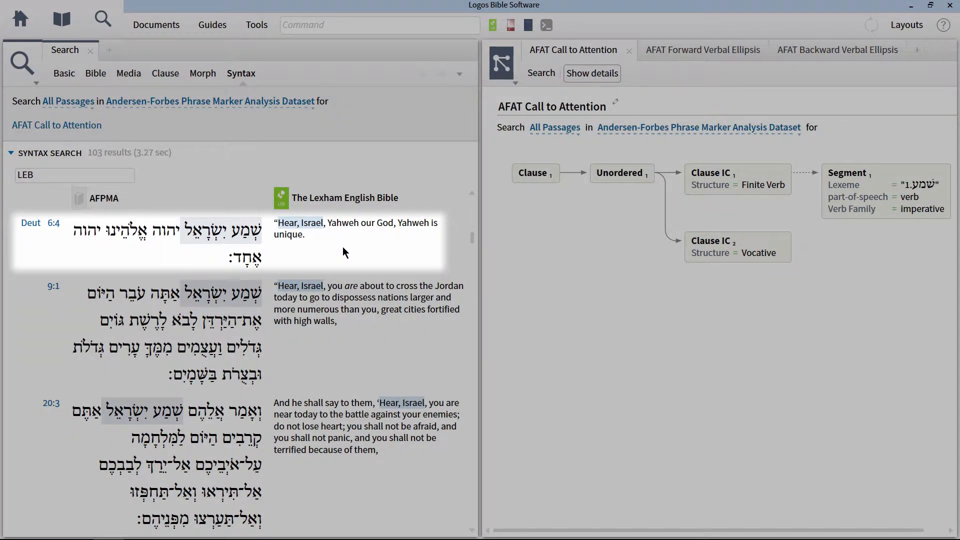
Scroll the 103 Call to Attention results down past Deuteronomy to Isaiah 1:2 and 1:10.
{"action": "scroll", "scroll_direction": "down", "scroll_amount": 3}
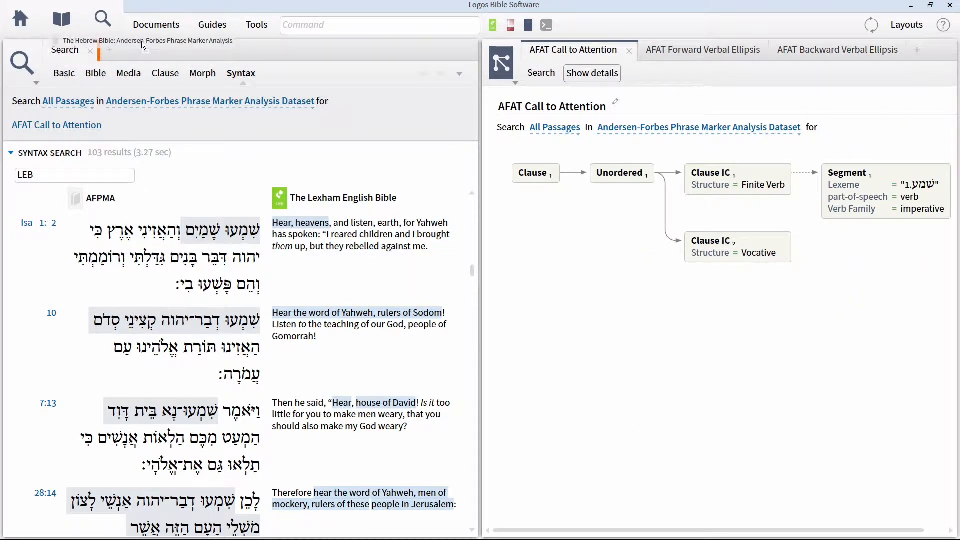
Load Isaiah 1:10 in the Andersen-Forbes Phrase Marker Analysis to view its clause diagram.
{"action": "left_click", "coordinate": [150, 41]}
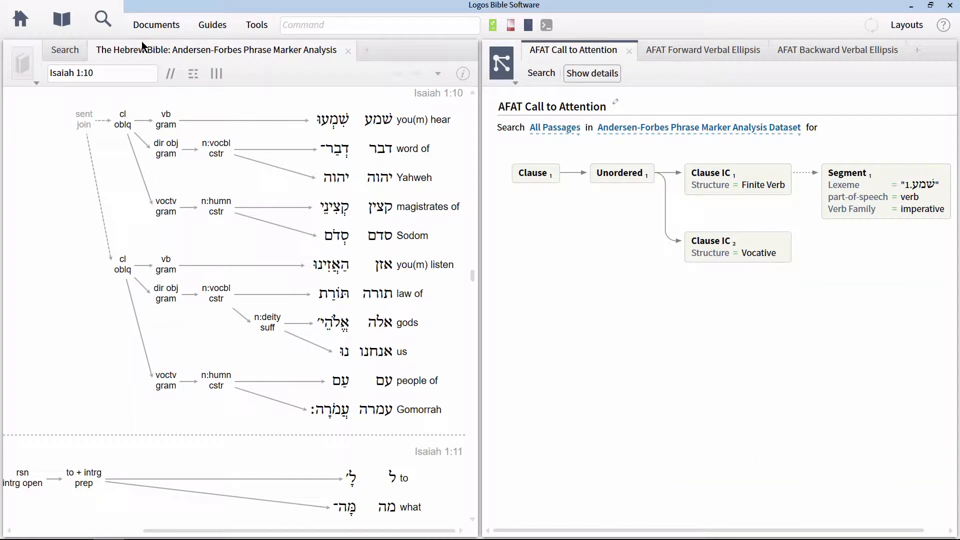
{"action": "left_click", "coordinate": [165, 119]}
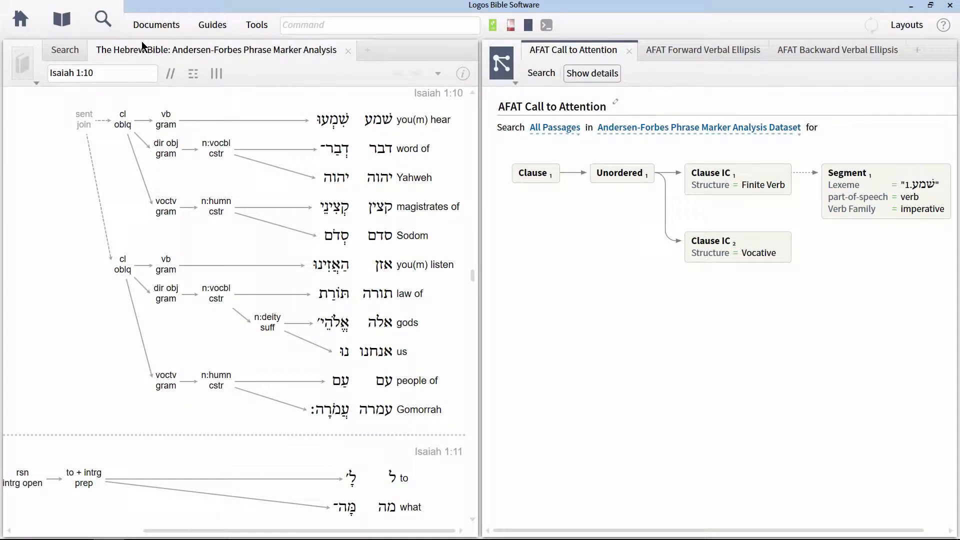
Display Judges 9:7's call-to-attention clause diagram in the Andersen-Forbes analysis.
{"action": "left_click", "coordinate": [622, 172]}
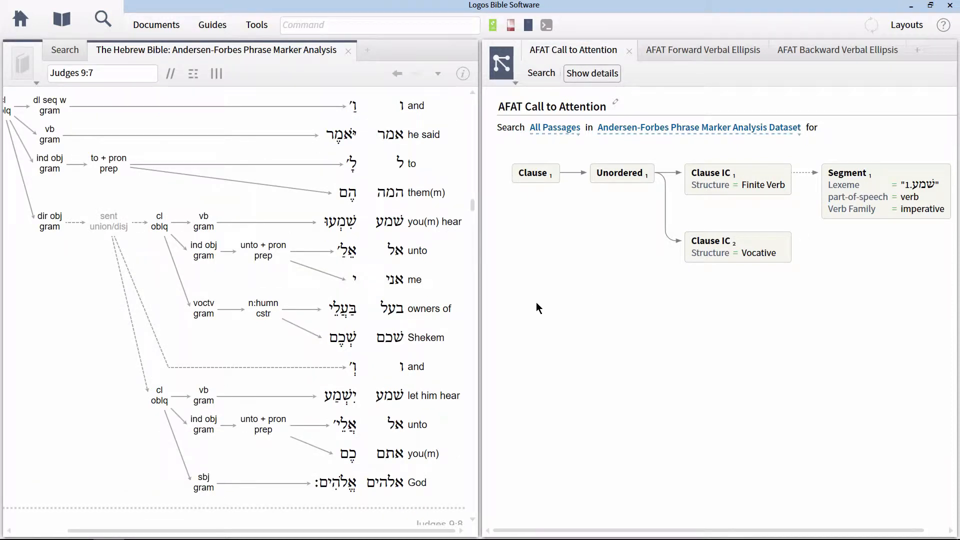
{"action": "mouse_move", "coordinate": [488, 306]}
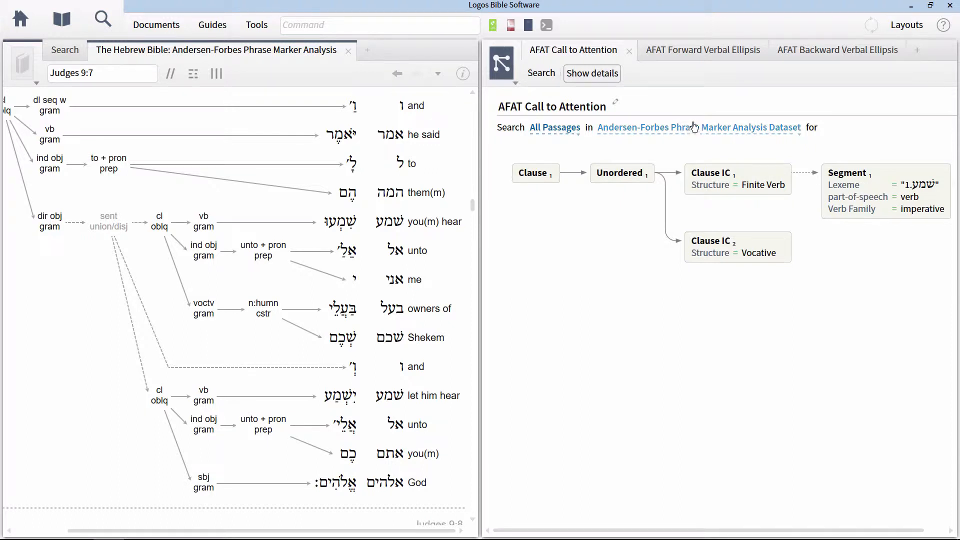
{"action": "mouse_move", "coordinate": [704, 67]}
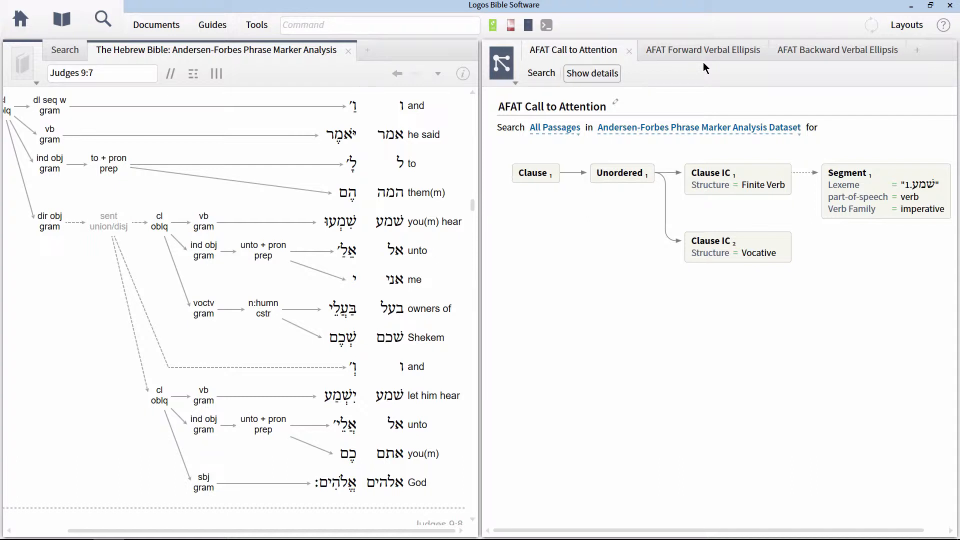
{"action": "mouse_move", "coordinate": [704, 50]}
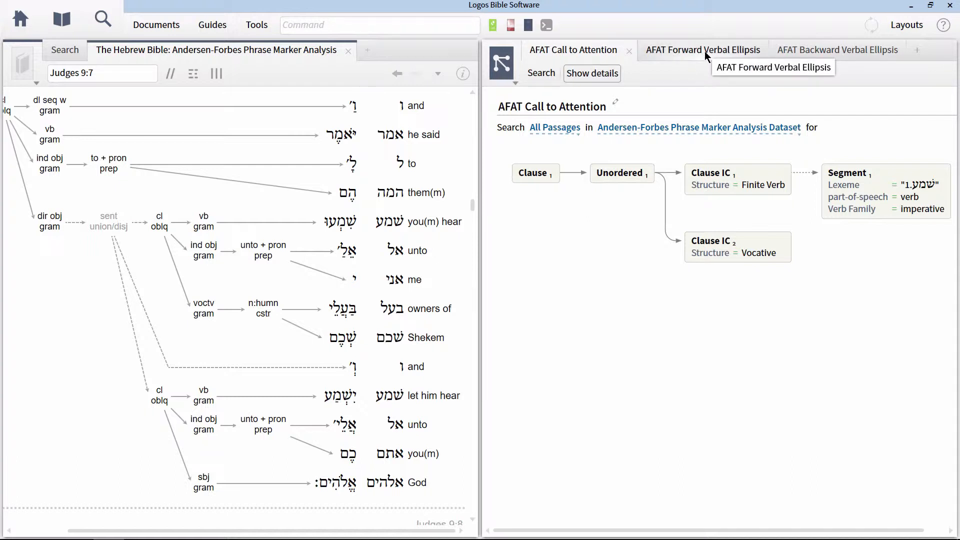
Load the AFAT Forward Verbal Ellipsis query into a new Syntax Search tab, typing 'is' in the reference box.
{"action": "left_click", "coordinate": [703, 49]}
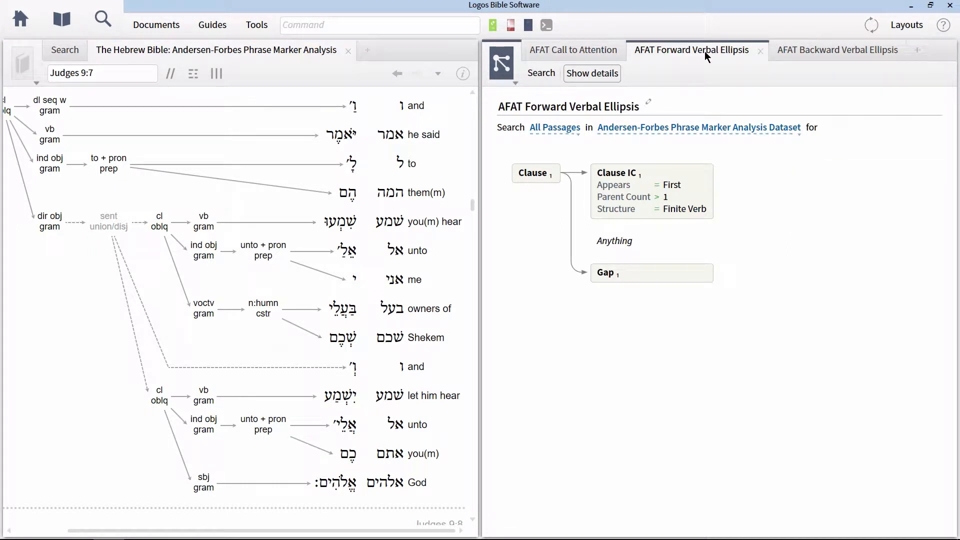
{"action": "mouse_move", "coordinate": [756, 60]}
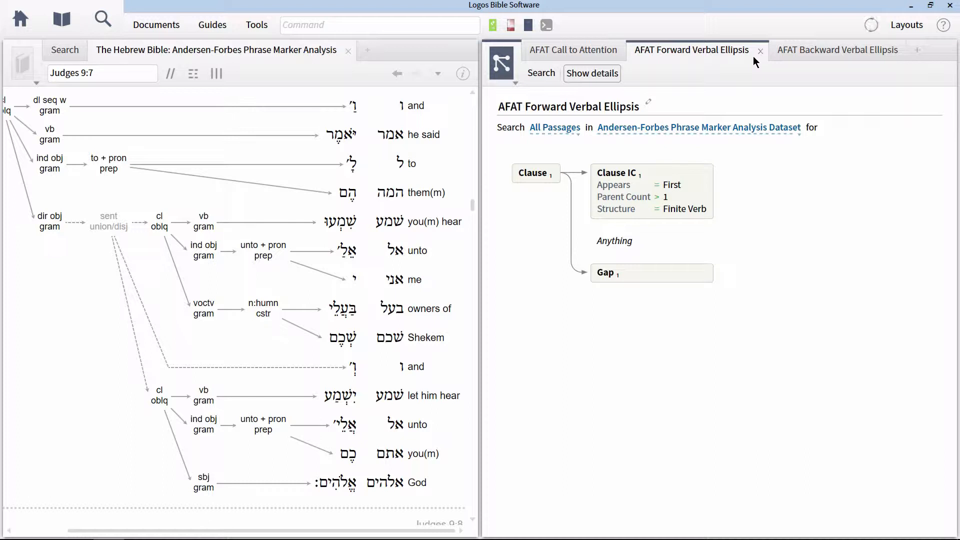
{"action": "type", "text": "is"}
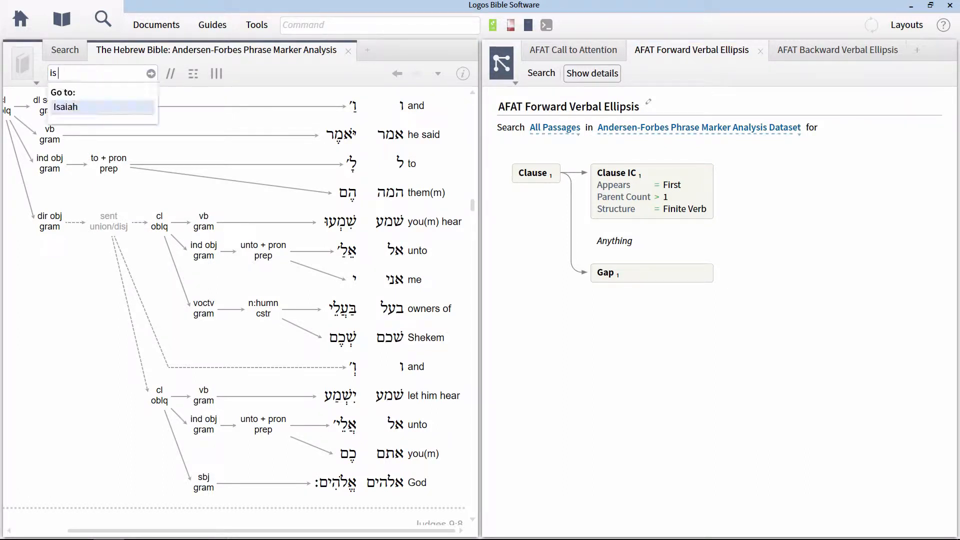
{"action": "left_click", "coordinate": [66, 106]}
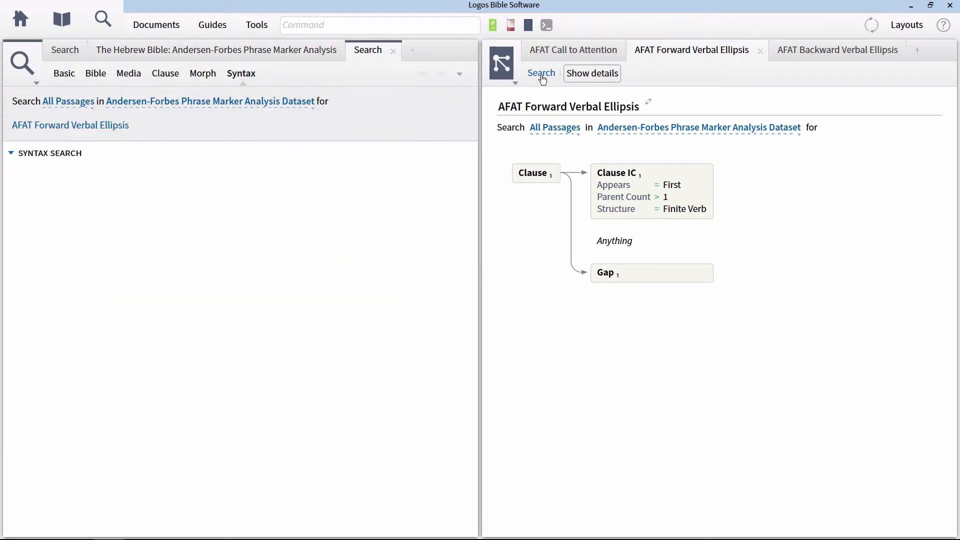
Run the Forward Verbal Ellipsis search, inspect gapped clause diagrams, then load the Backward Verbal Ellipsis query.
{"action": "left_click", "coordinate": [540, 74]}
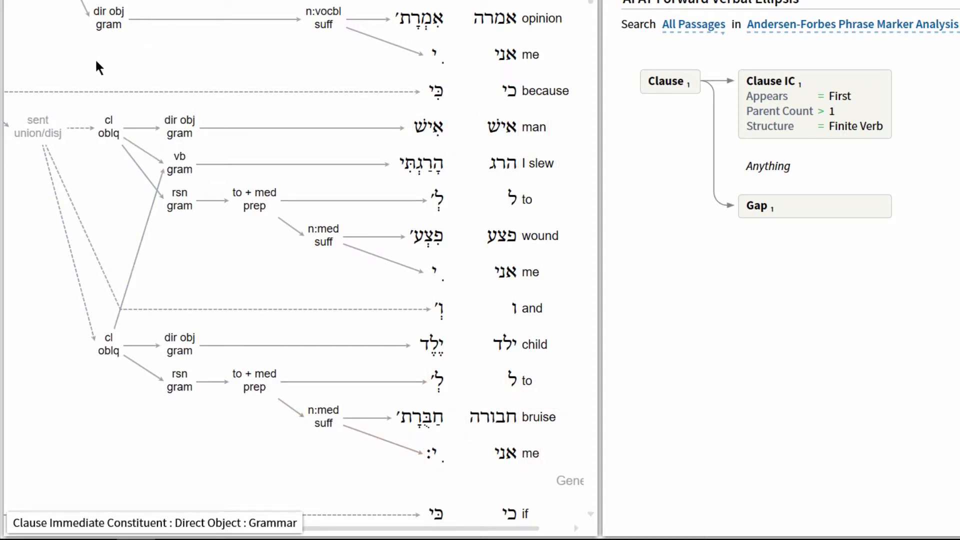
{"action": "mouse_move", "coordinate": [25, 14]}
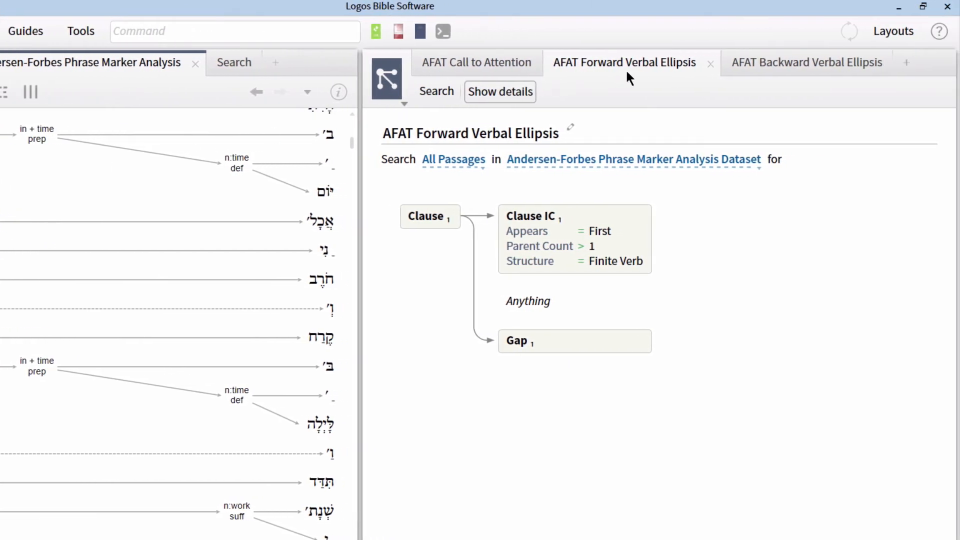
{"action": "left_click", "coordinate": [806, 62]}
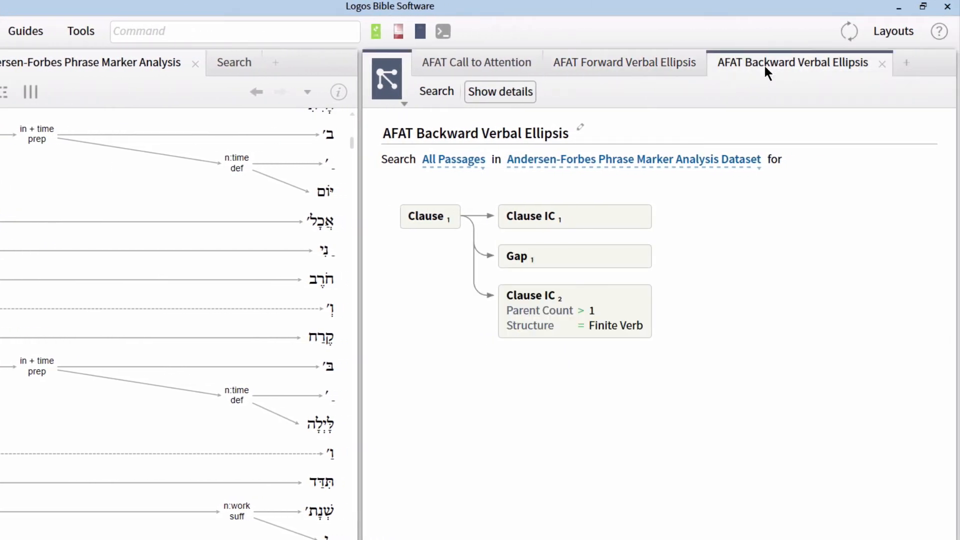